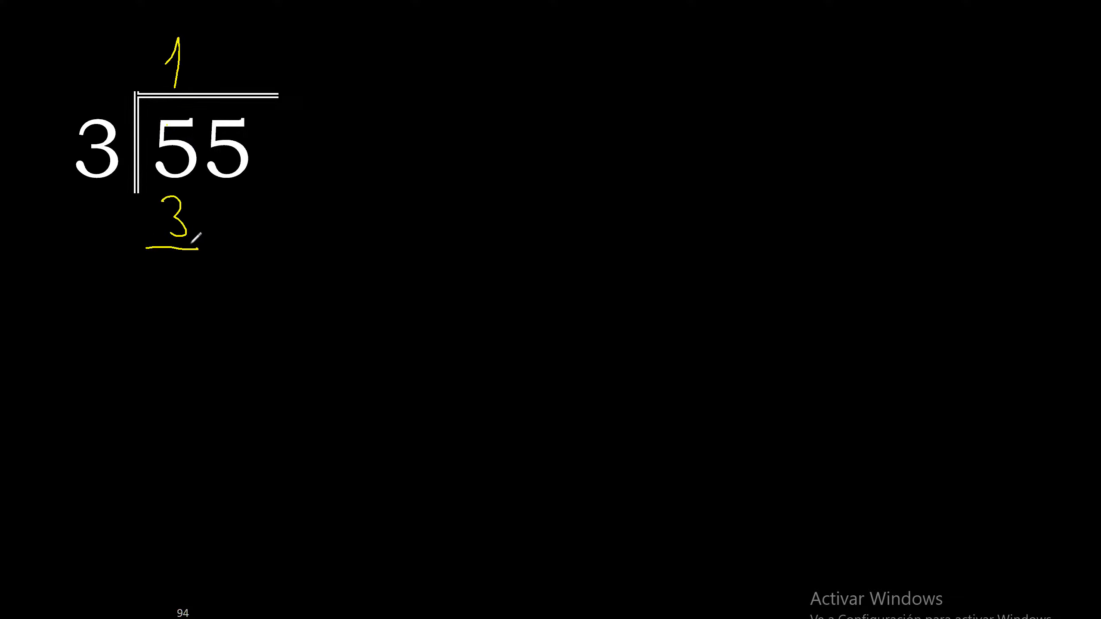
- Write quotient digit 1 above the bar and an underlined 3 under the first 5
left_click_drag(175, 211, 288, 506)
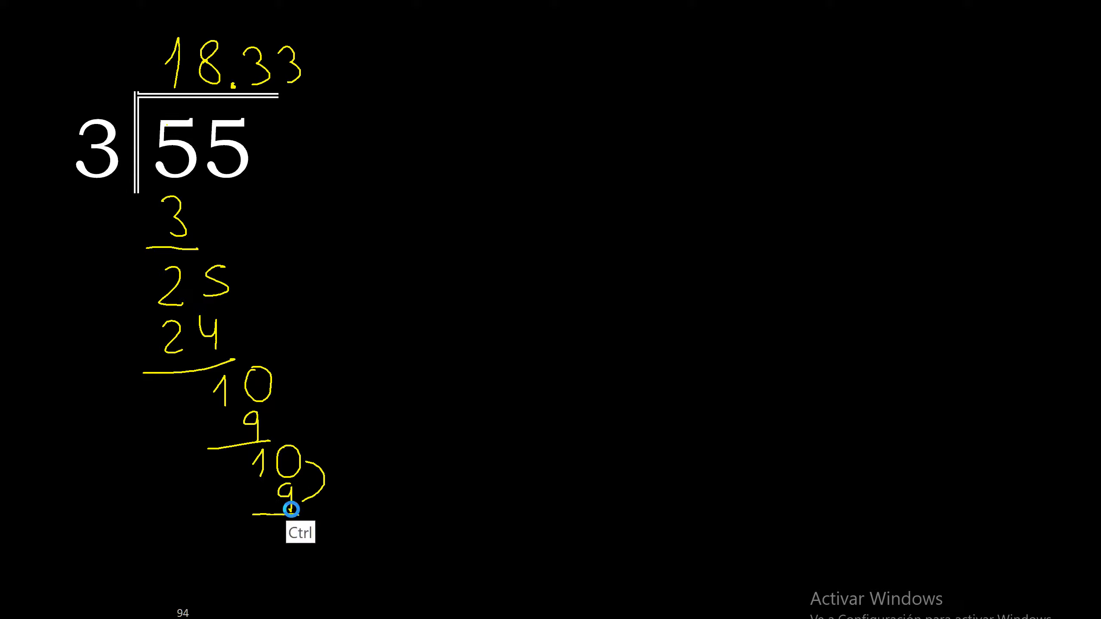